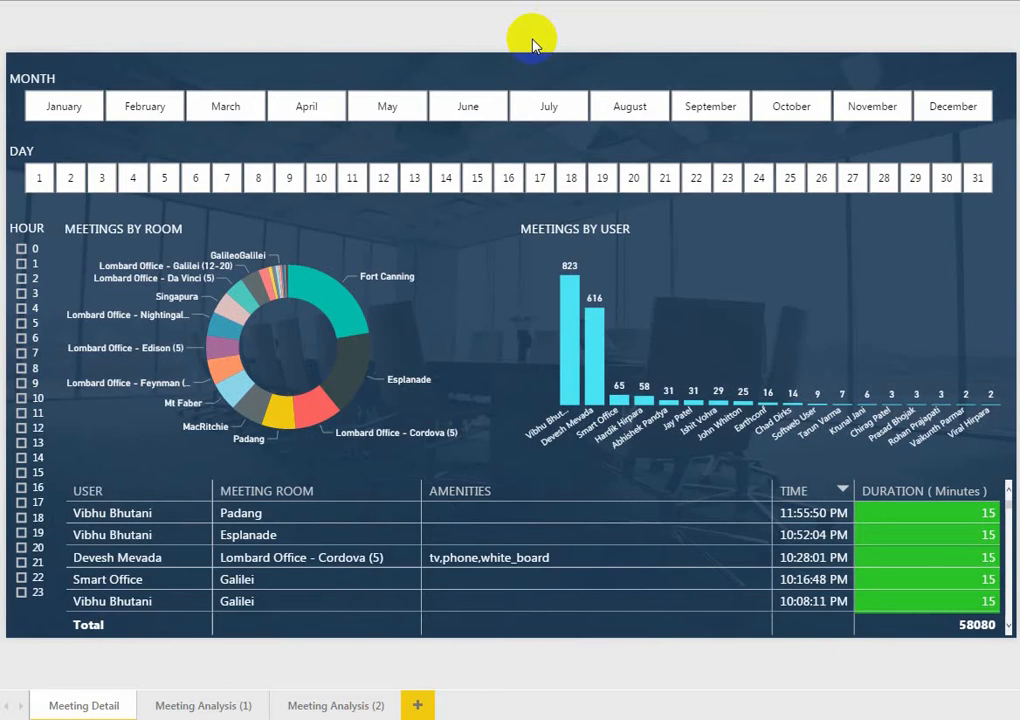
mouse_move(304, 24)
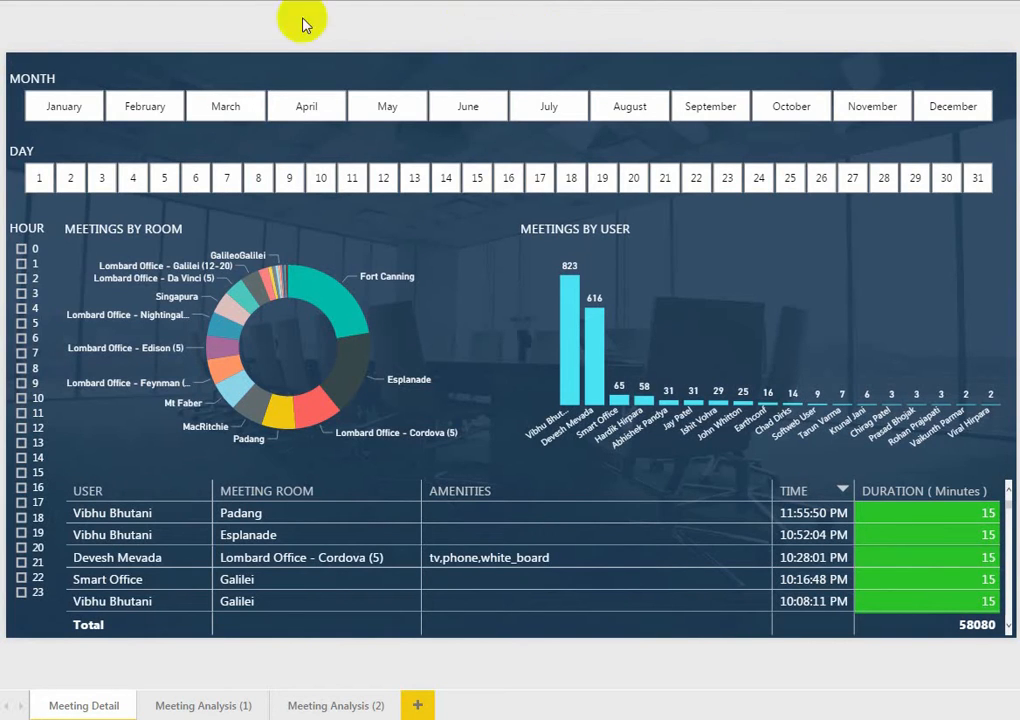
Step: Switch to the Meeting Analysis (1) page showing meetings by date, peak hours and room capacity
left_click(202, 704)
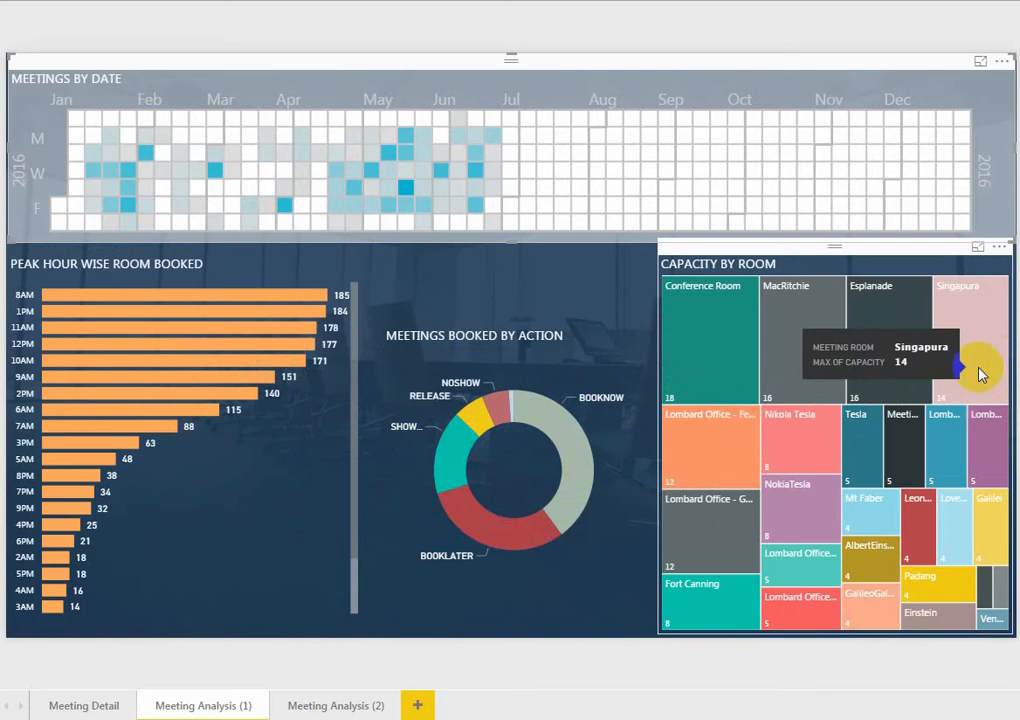
left_click(334, 704)
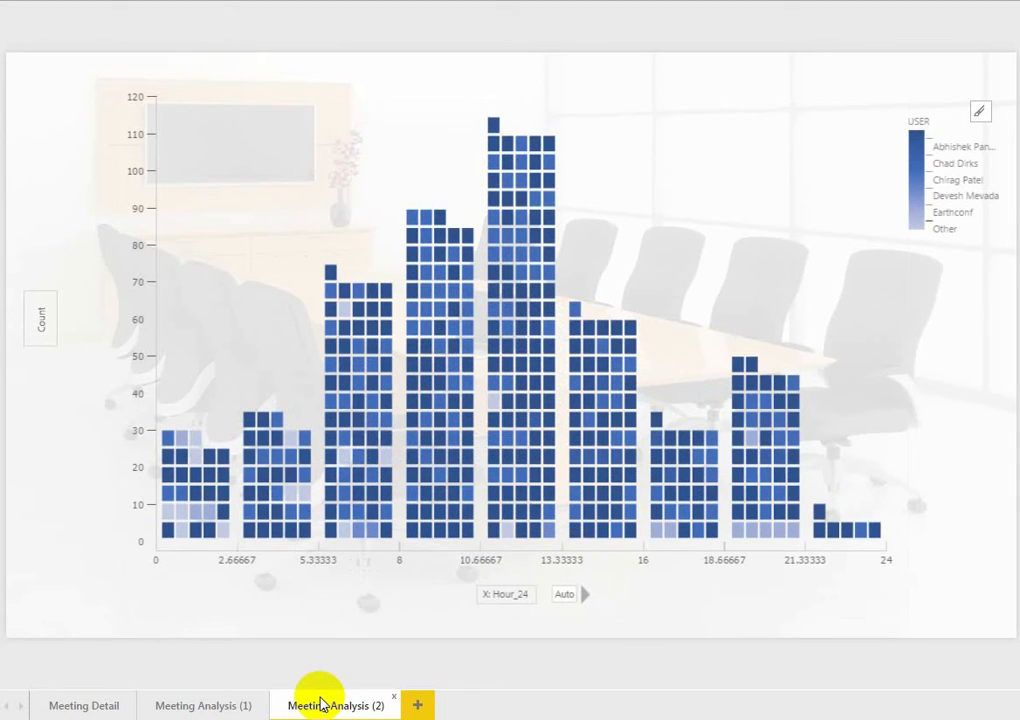